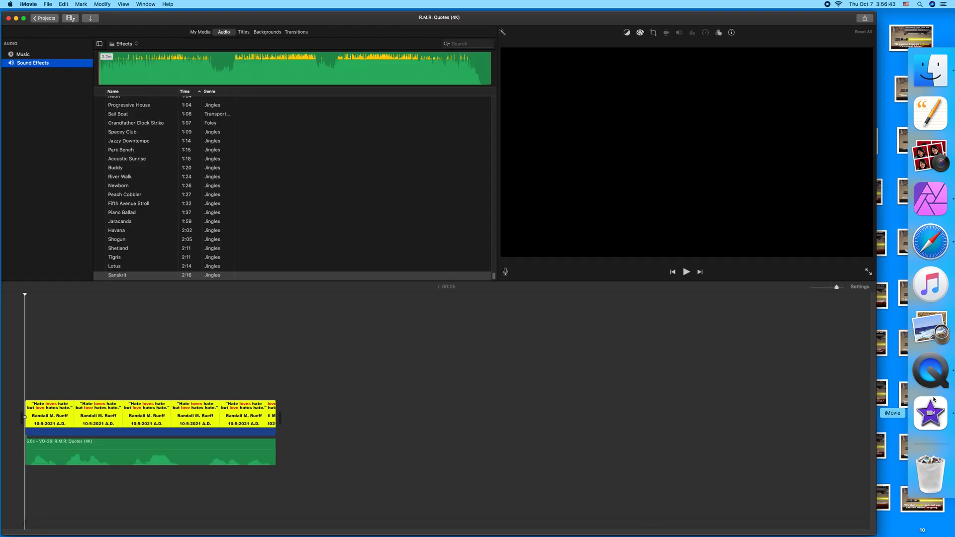
Step: Leave the R.M.R. Quotes (4K) project for the Projects browser
click(42, 18)
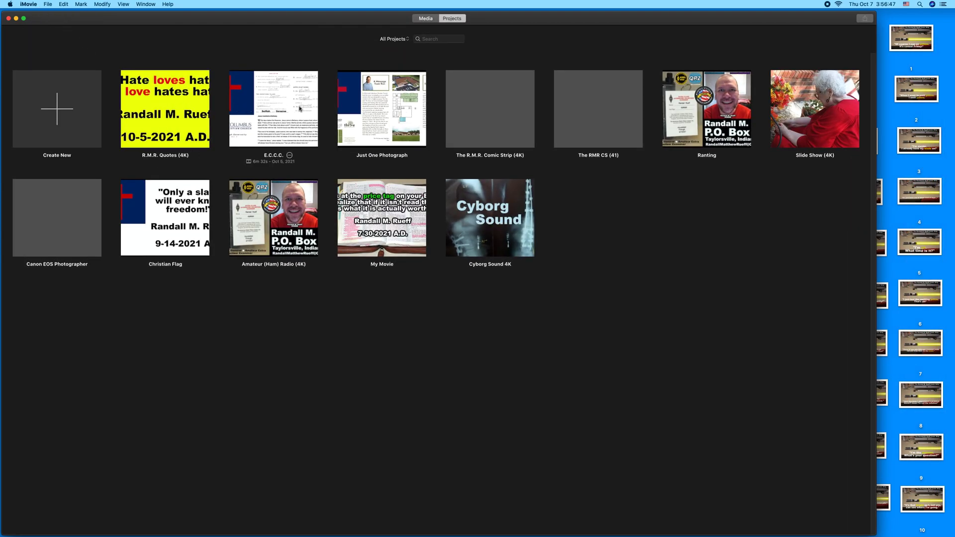
Step: Open The R.M.R. Comic Strip (4K) project from its thumbnail
double_click(489, 109)
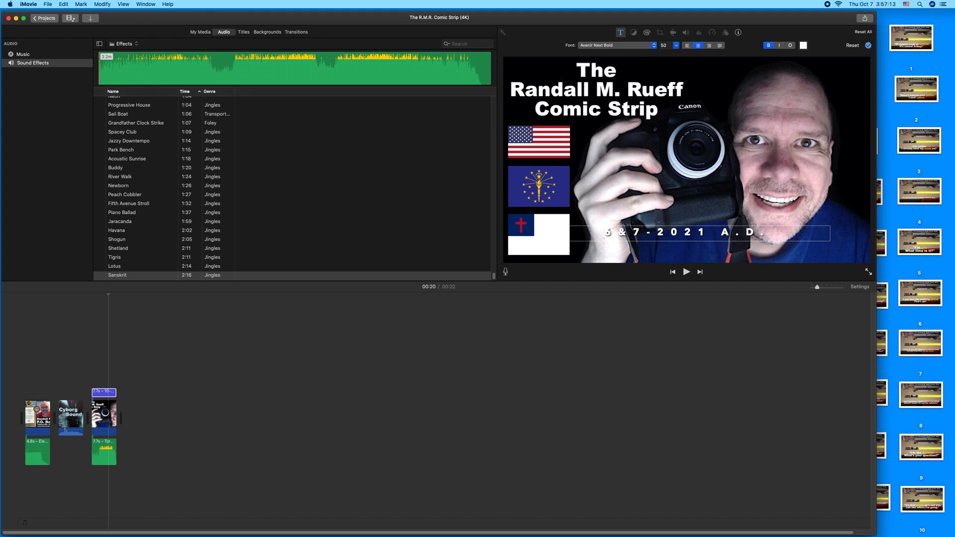
Step: Enter '10 -' as the new date in the opening title's date field
text(10 -)
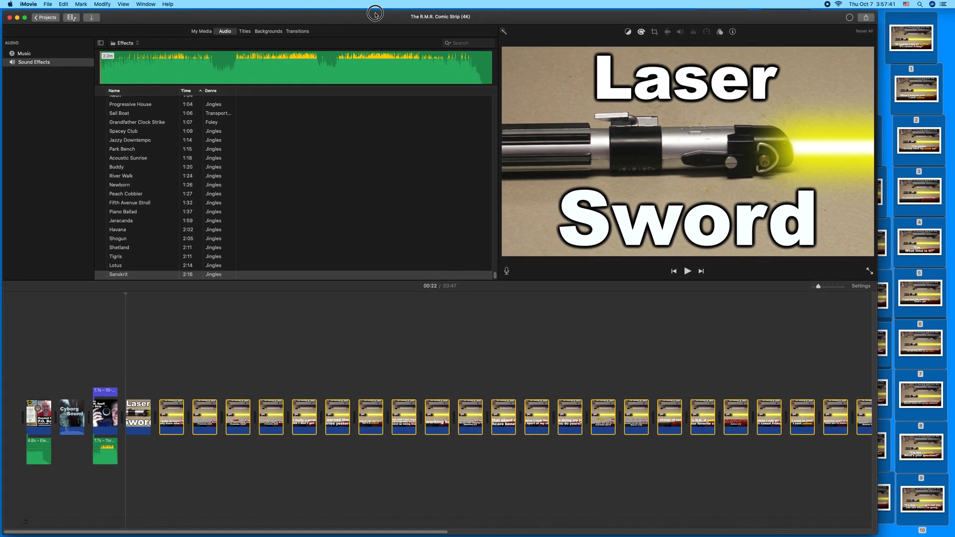
click(118, 238)
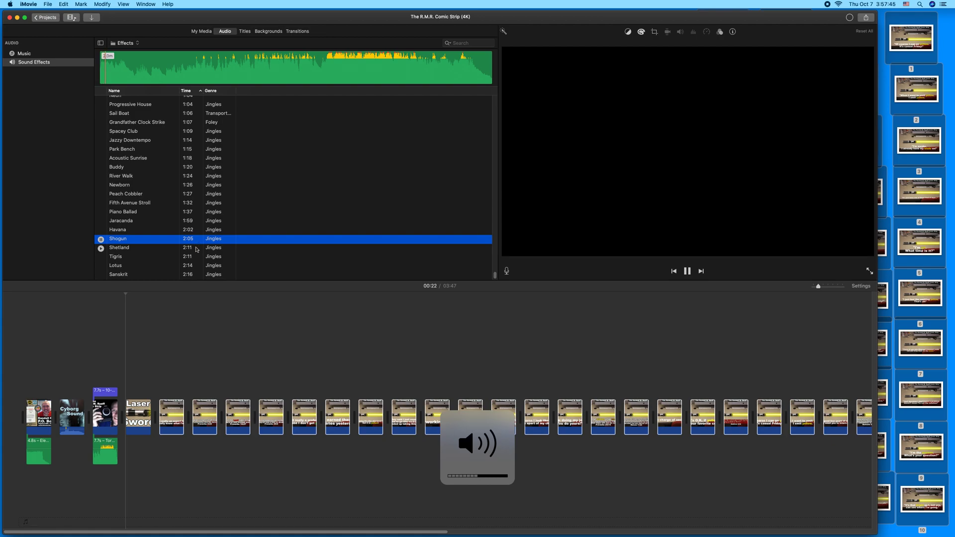
click(119, 247)
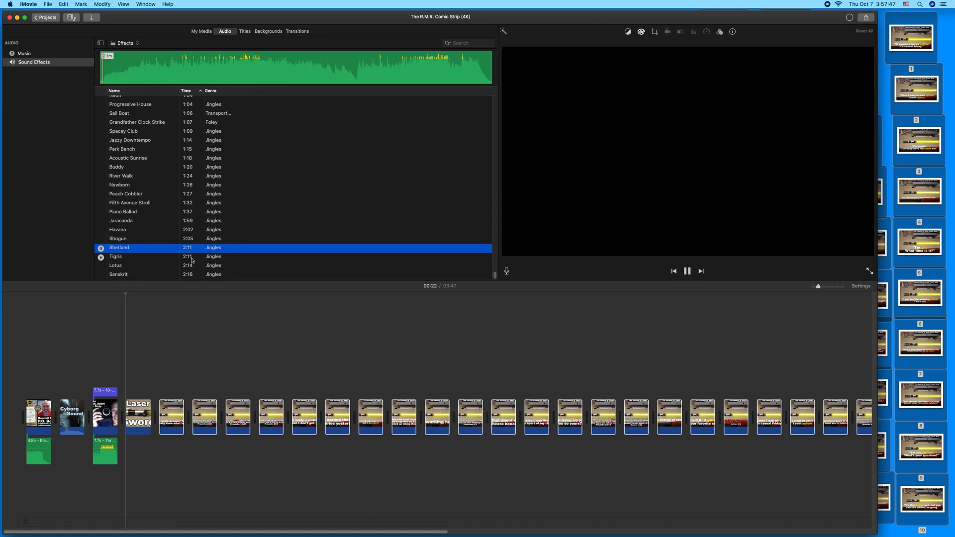
click(115, 265)
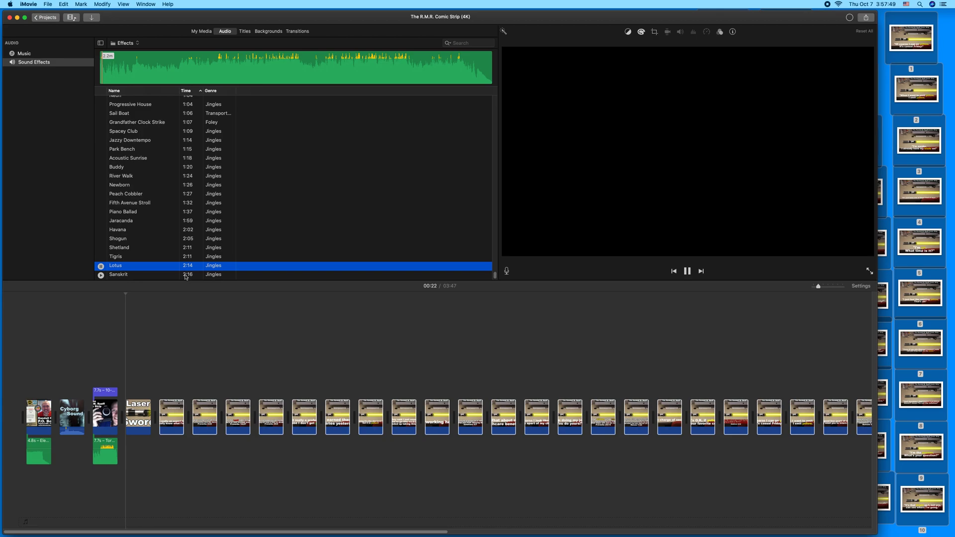
click(120, 221)
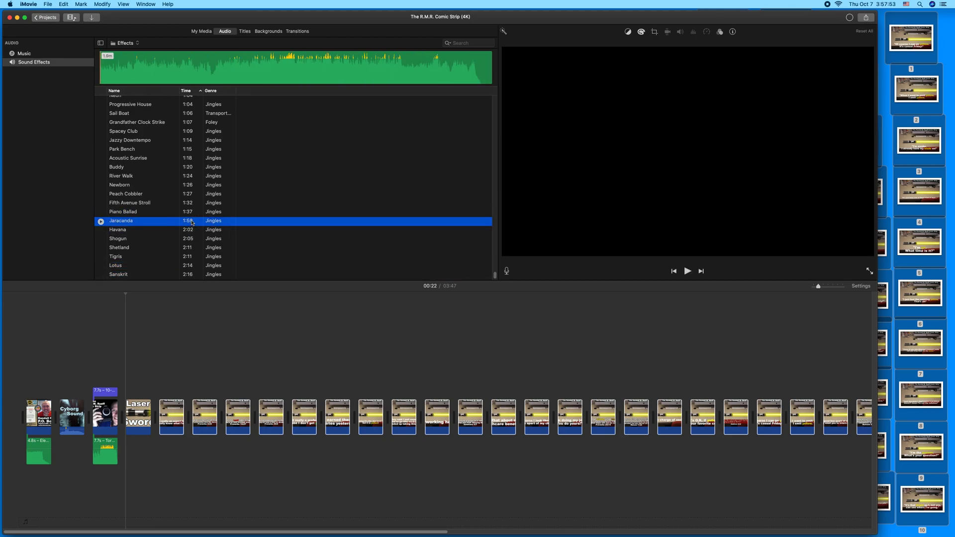
click(99, 221)
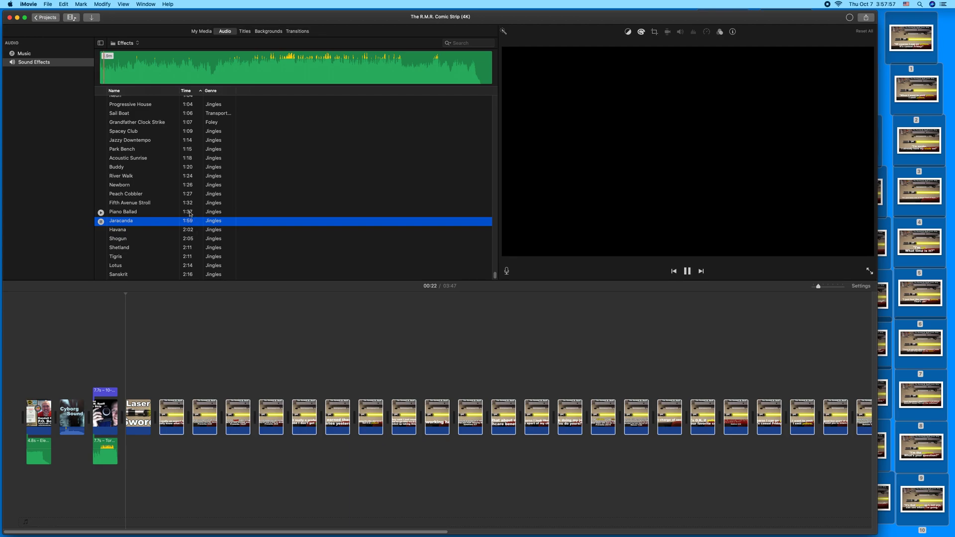
click(130, 201)
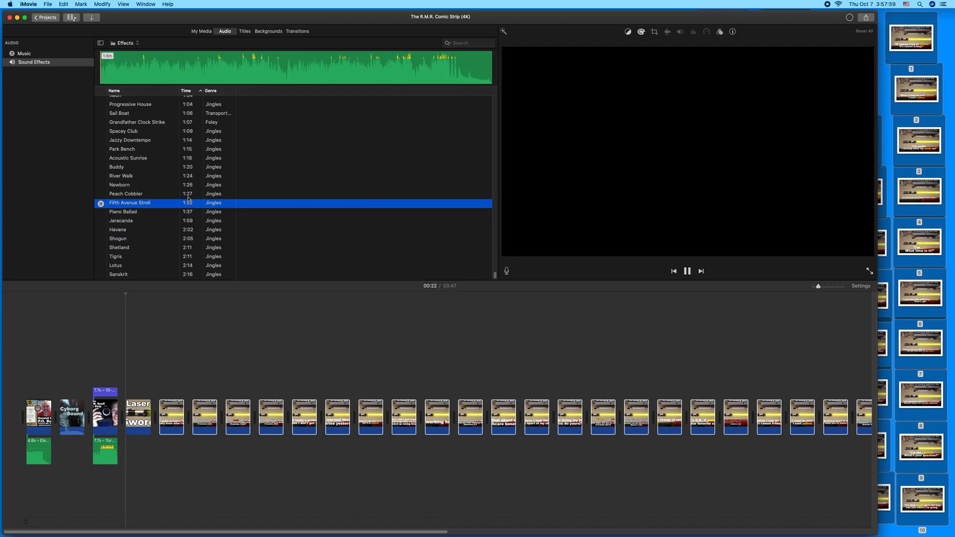
click(119, 185)
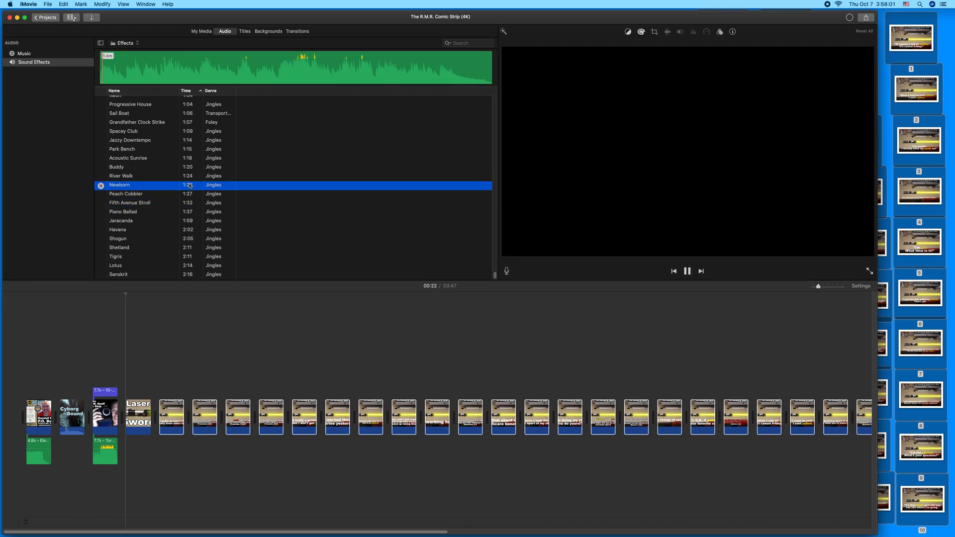
click(128, 158)
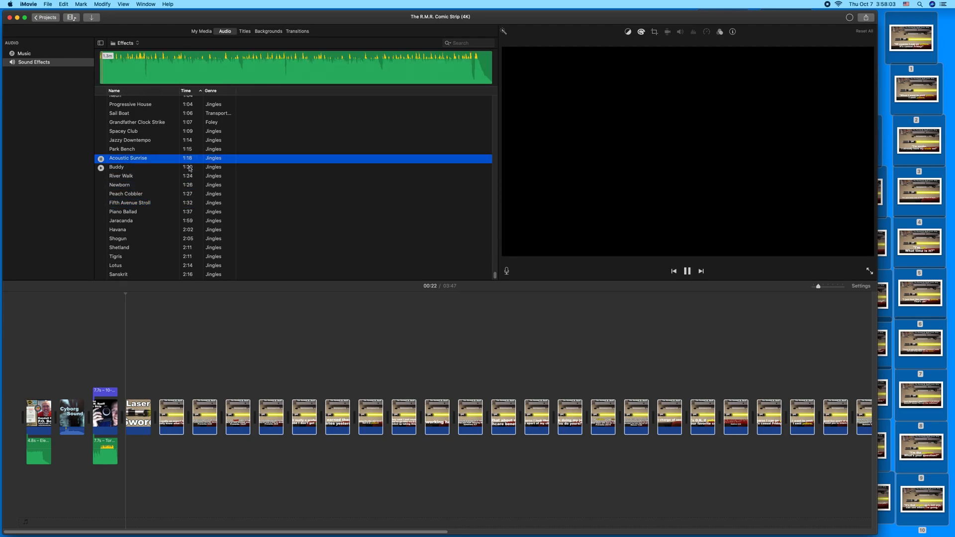
click(122, 148)
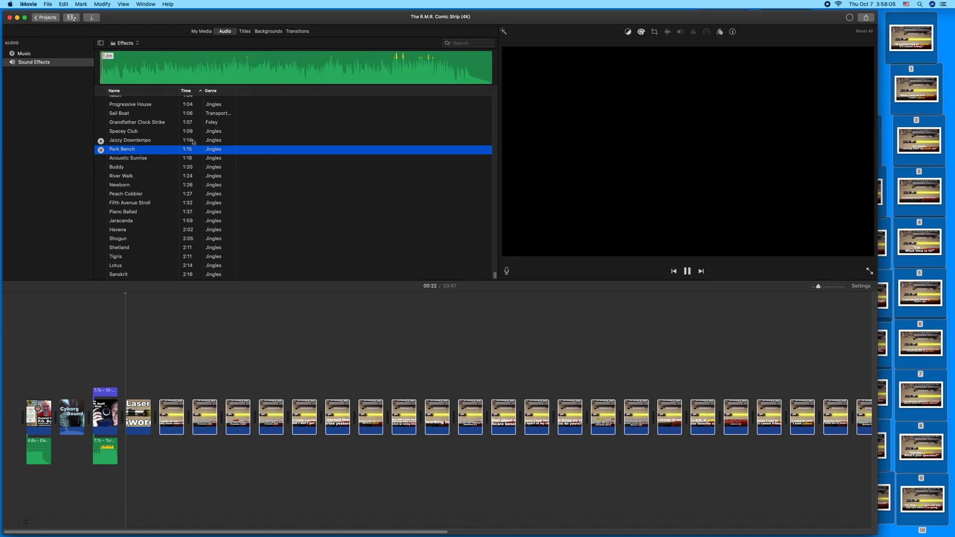
click(123, 131)
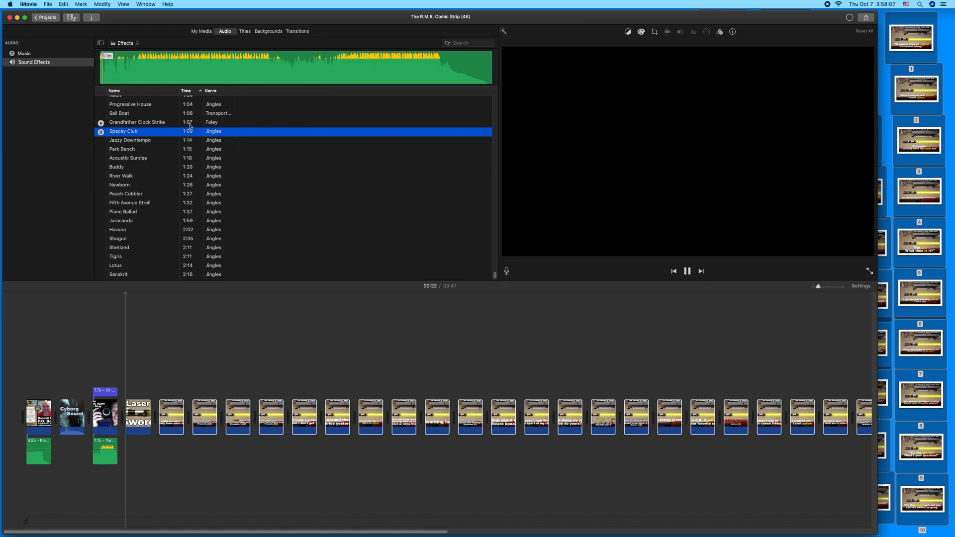
click(119, 113)
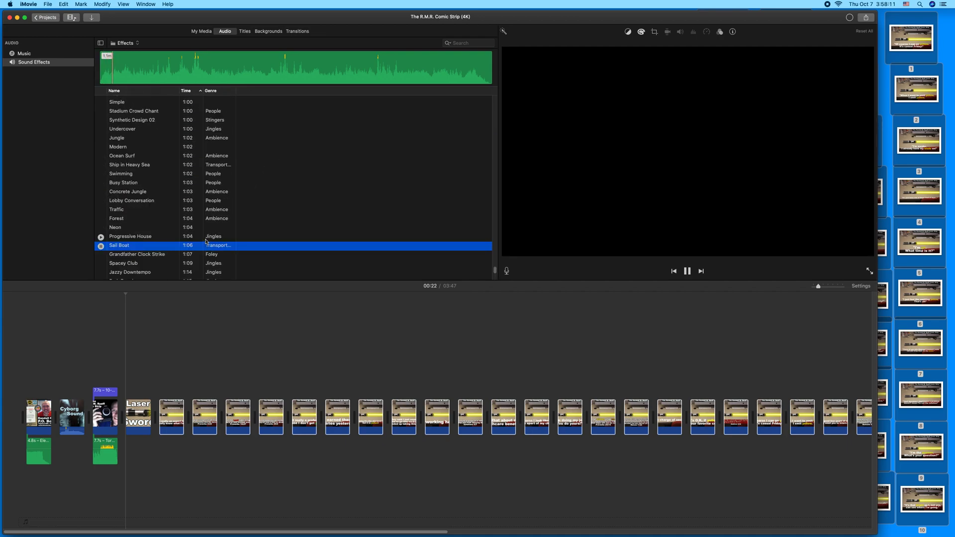
Step: Preview the Progressive House, Neon, Forest, Traffic, Concrete Jungle and Modern sound effects
click(131, 236)
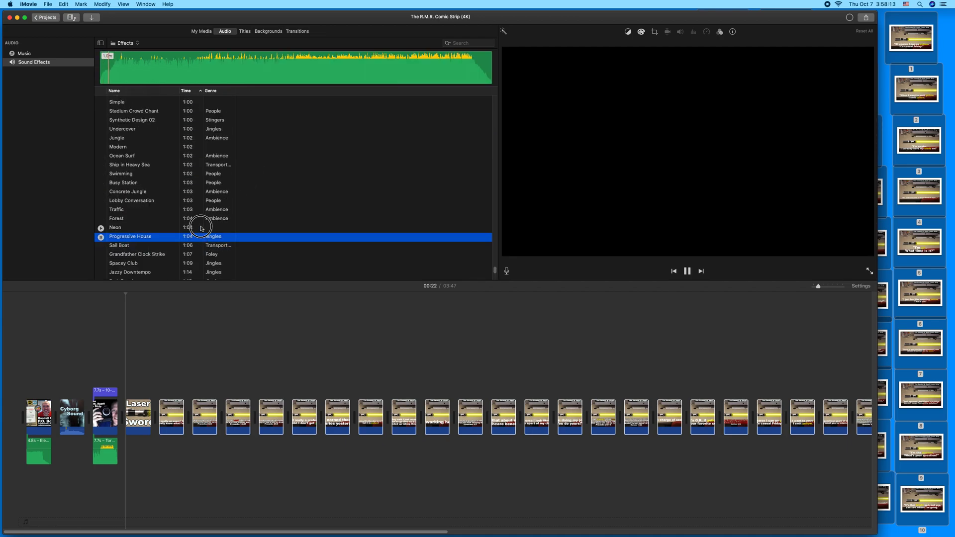
click(152, 227)
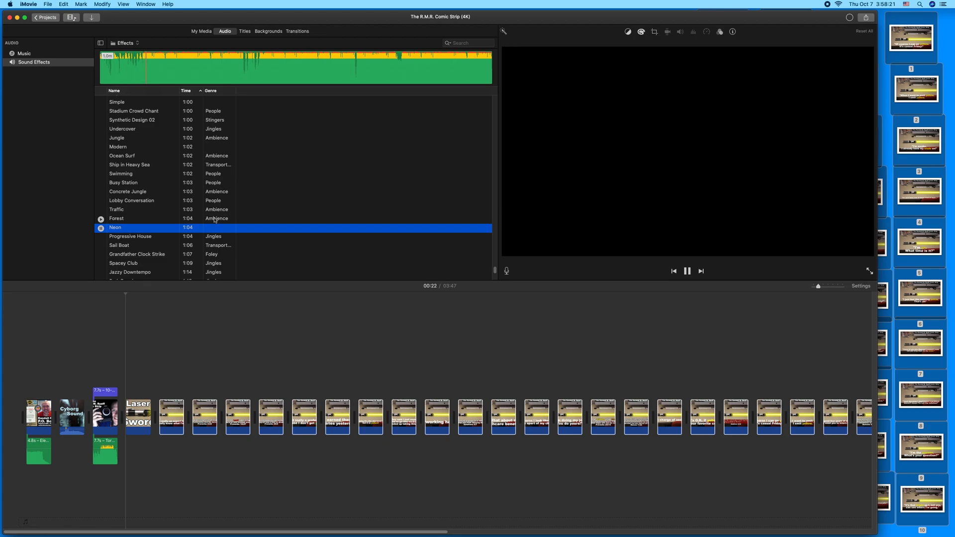
click(117, 218)
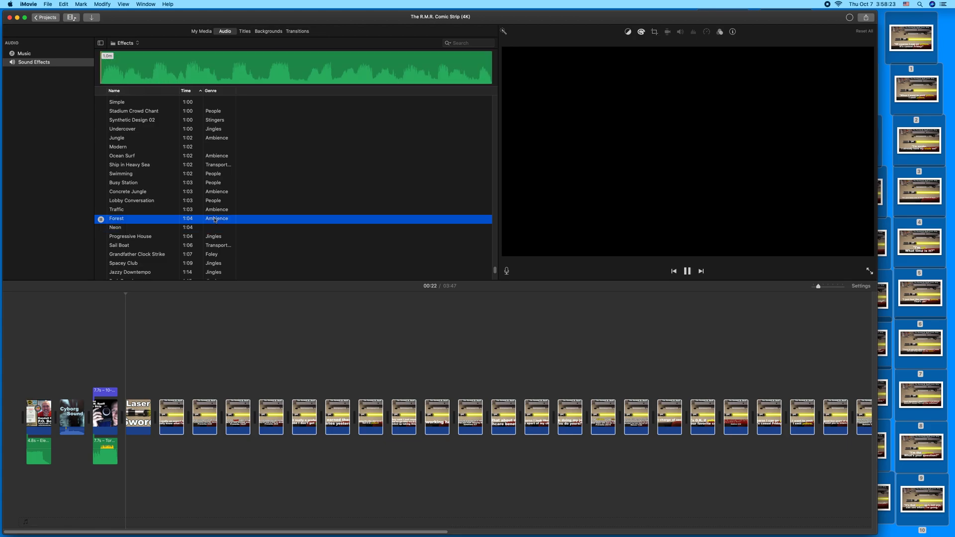
click(116, 227)
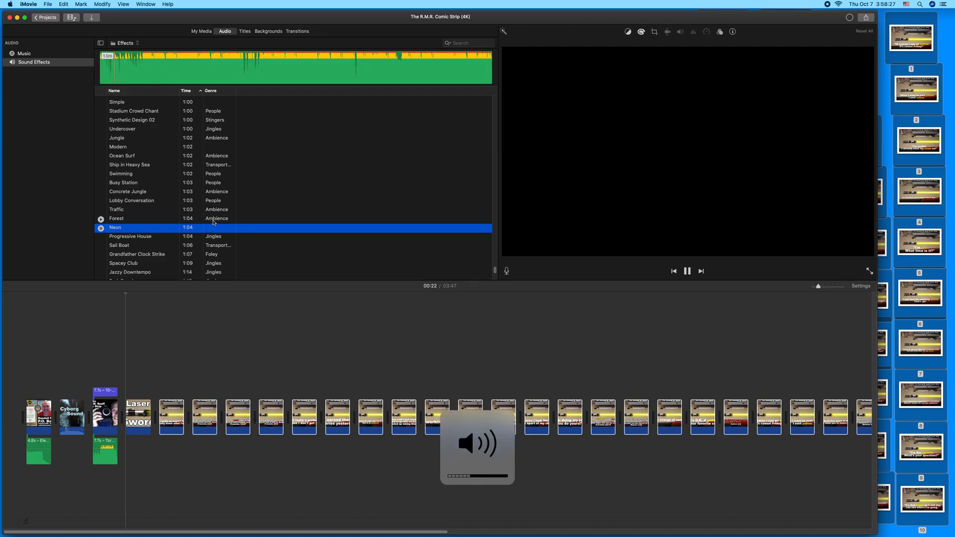
click(116, 210)
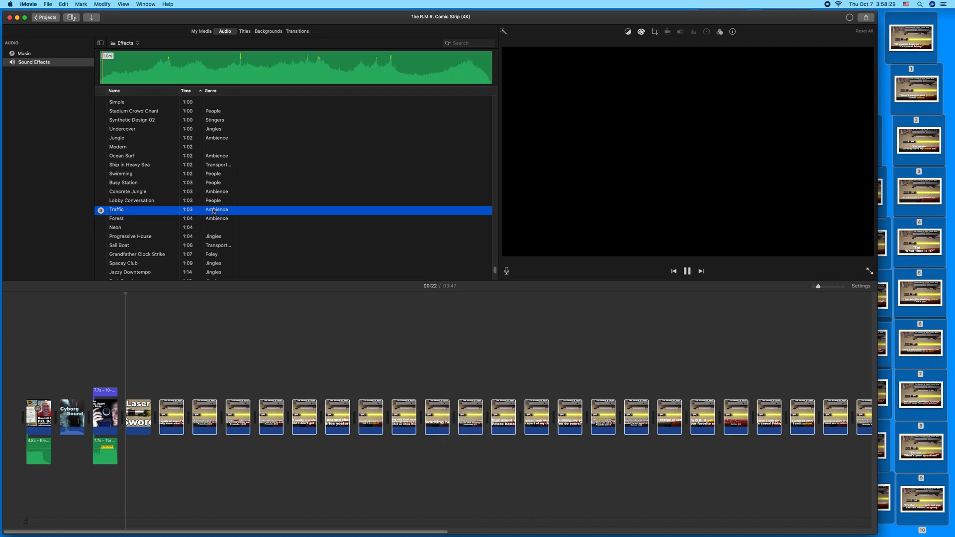
click(127, 191)
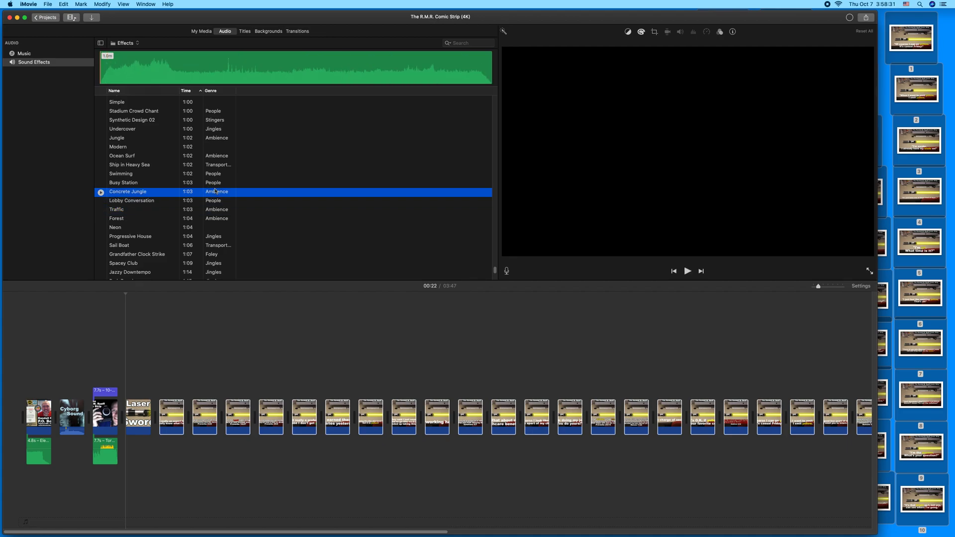
click(119, 147)
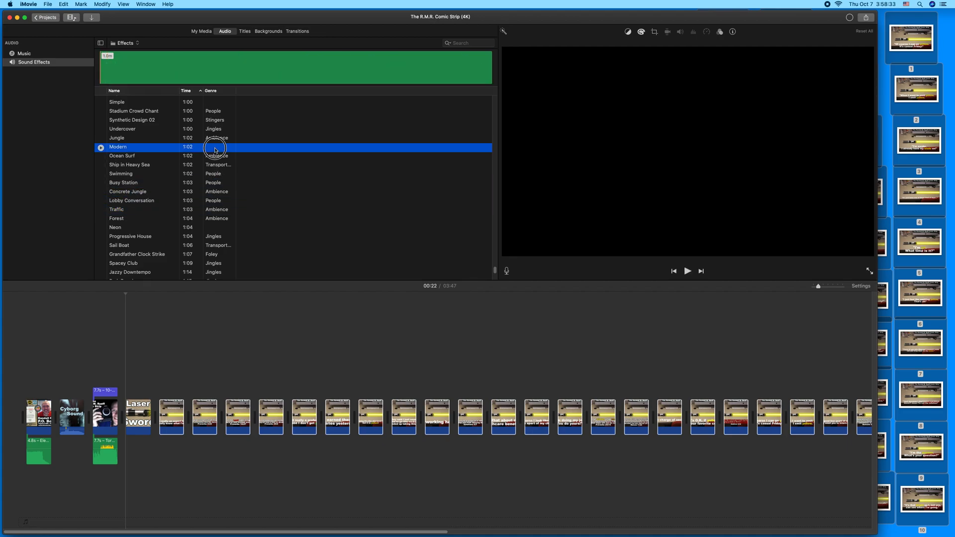
click(99, 147)
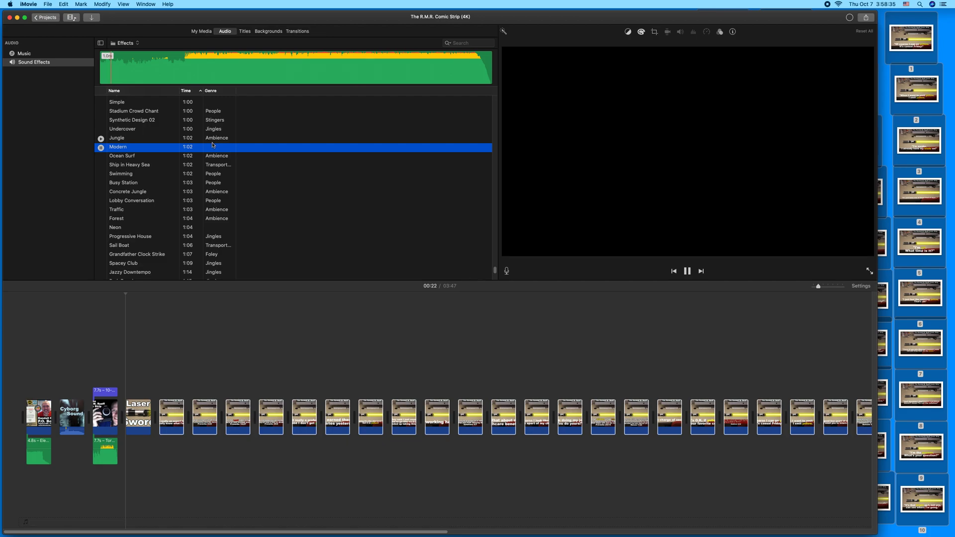
Step: Compare Neon, Modern, Jungle, Simple and Playful, then settle on the Travel track
click(116, 227)
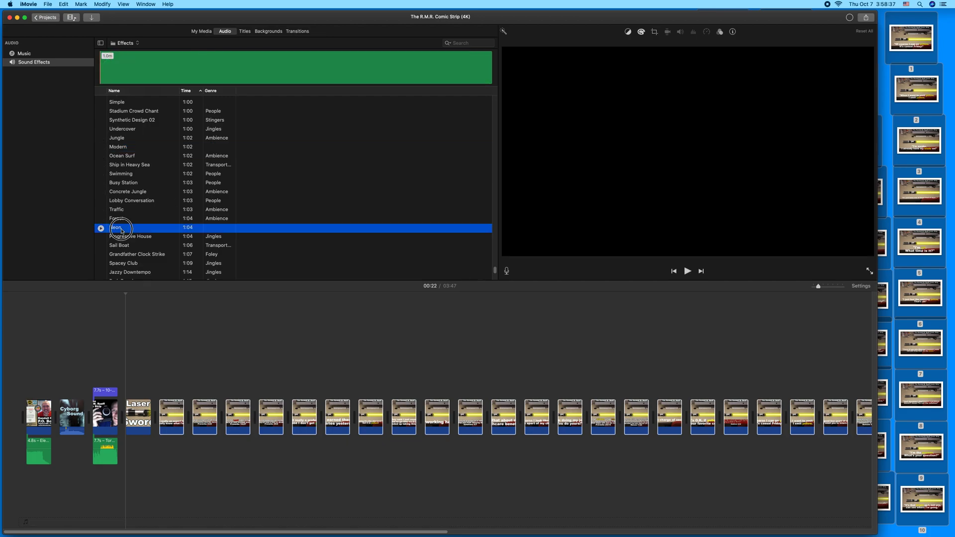
click(100, 227)
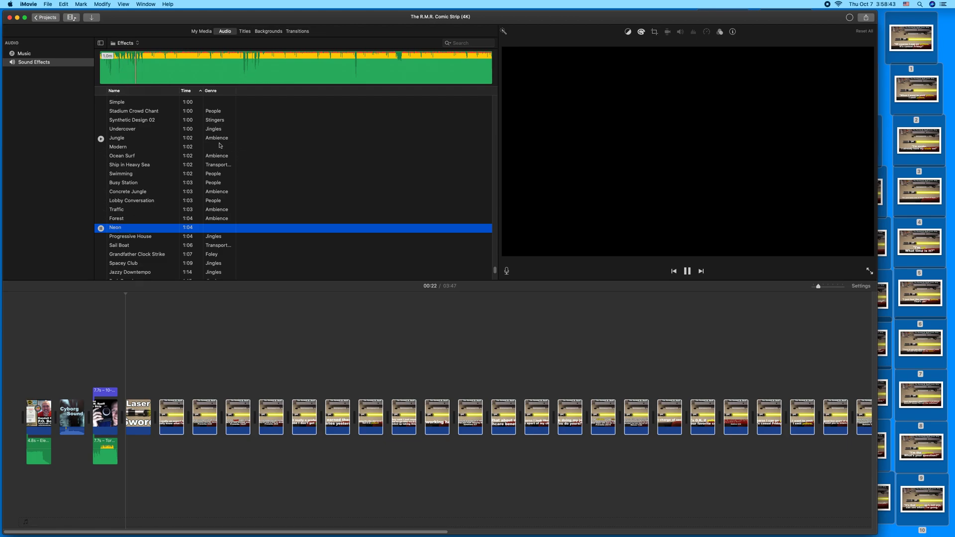
click(117, 147)
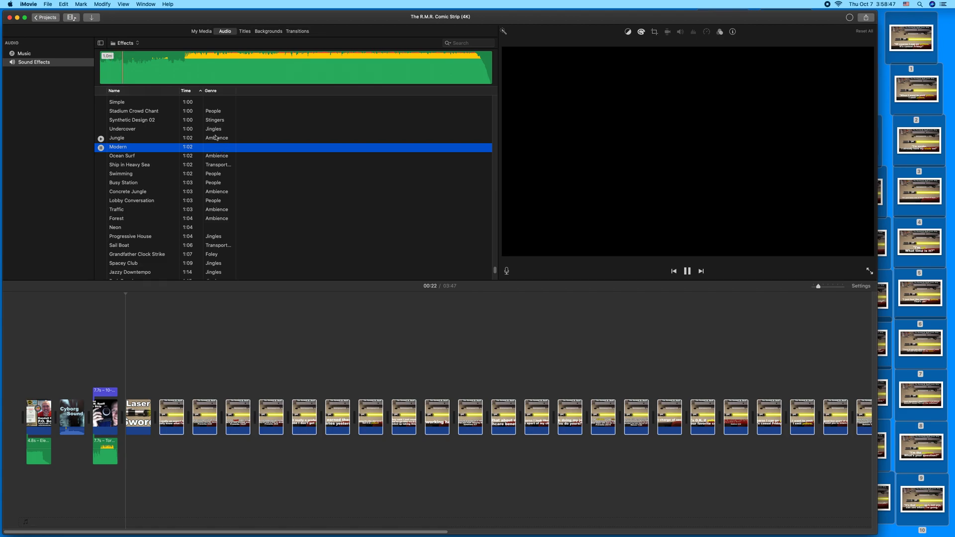
click(117, 137)
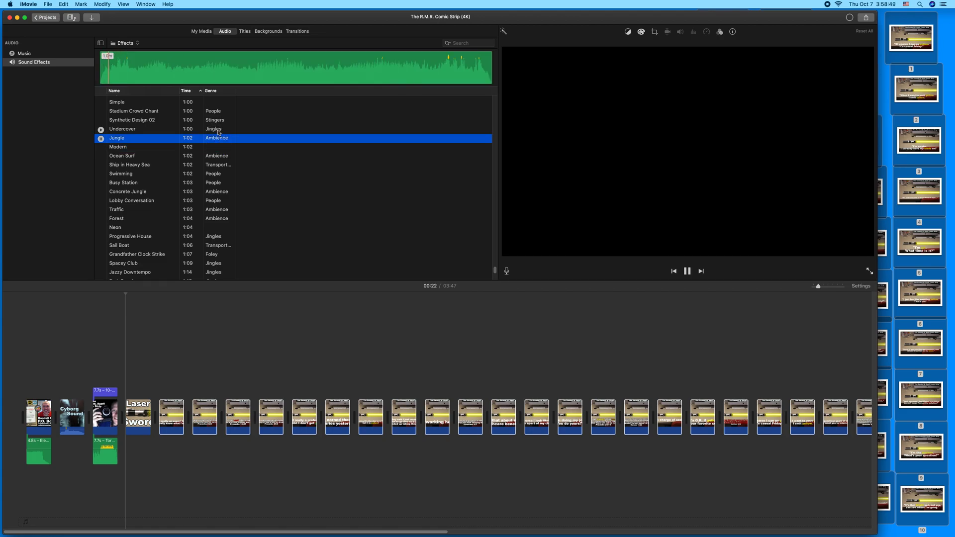
click(122, 129)
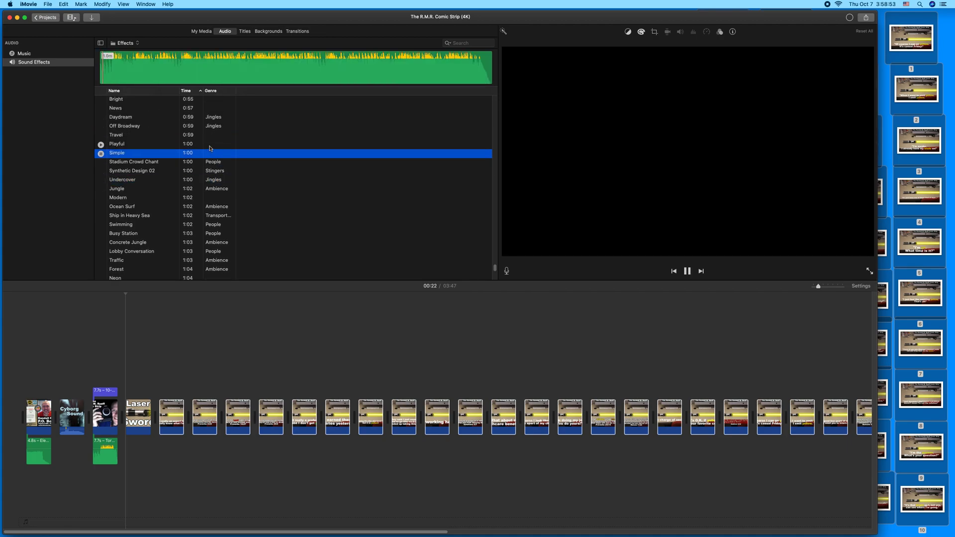
click(117, 143)
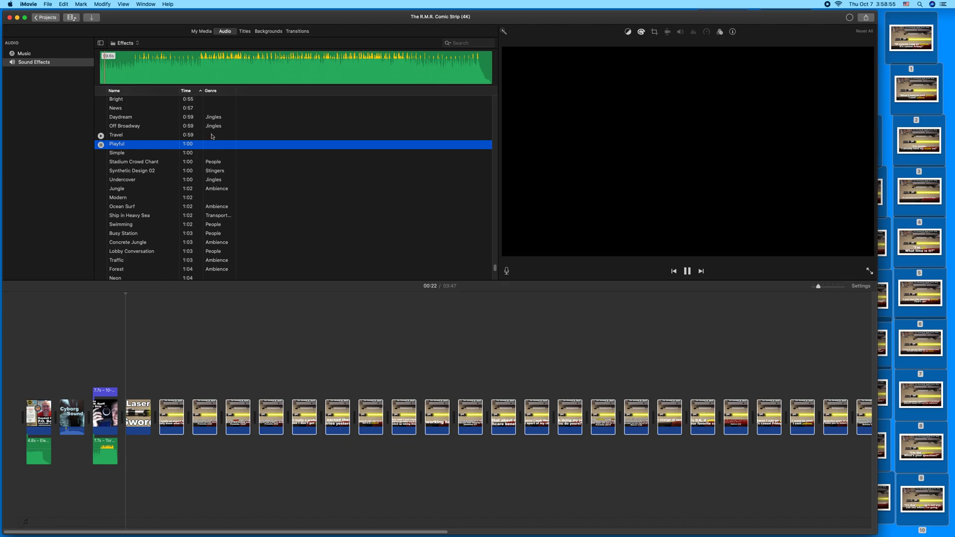
click(115, 134)
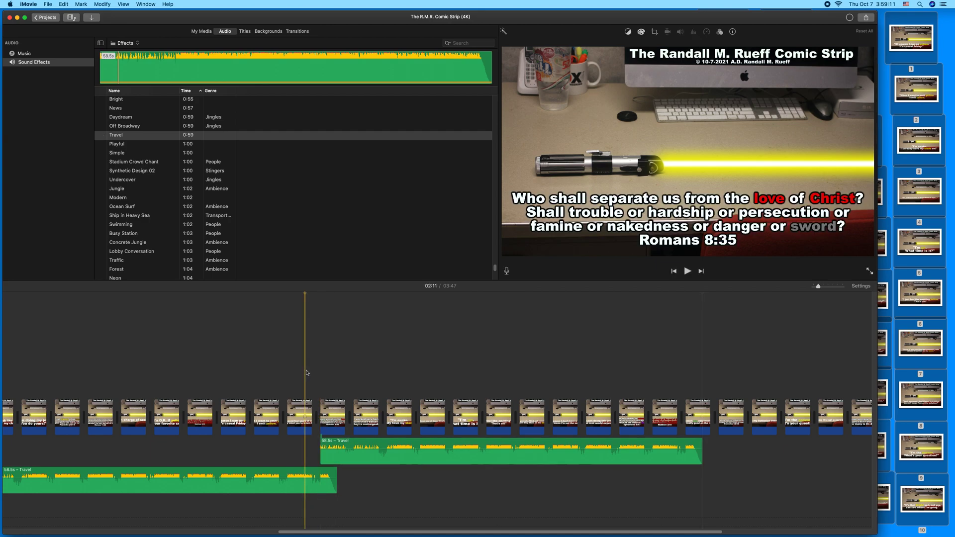
Step: Play the project back over the Travel music, then stop it
click(686, 271)
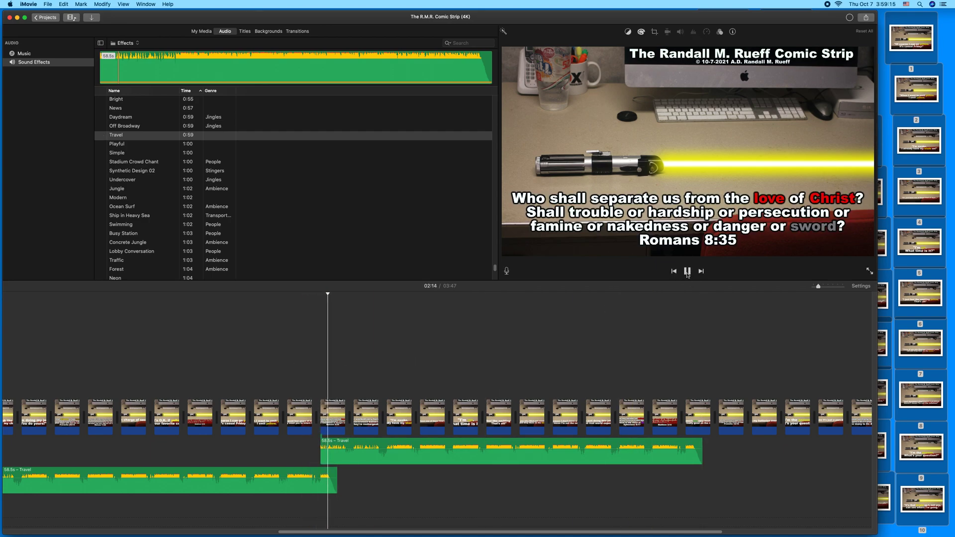
click(687, 270)
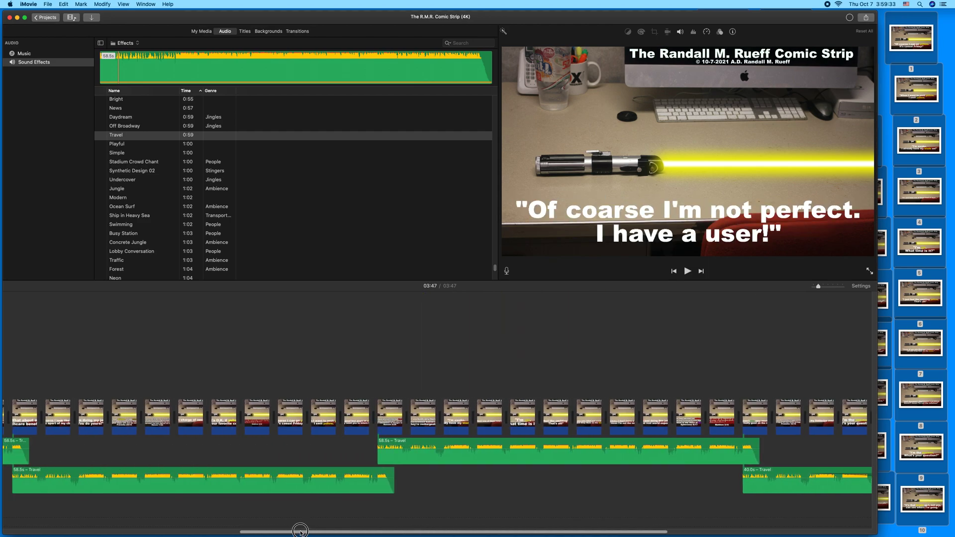
Step: Scroll the timeline back toward the start to confirm the Travel music placement
scroll(left, 3)
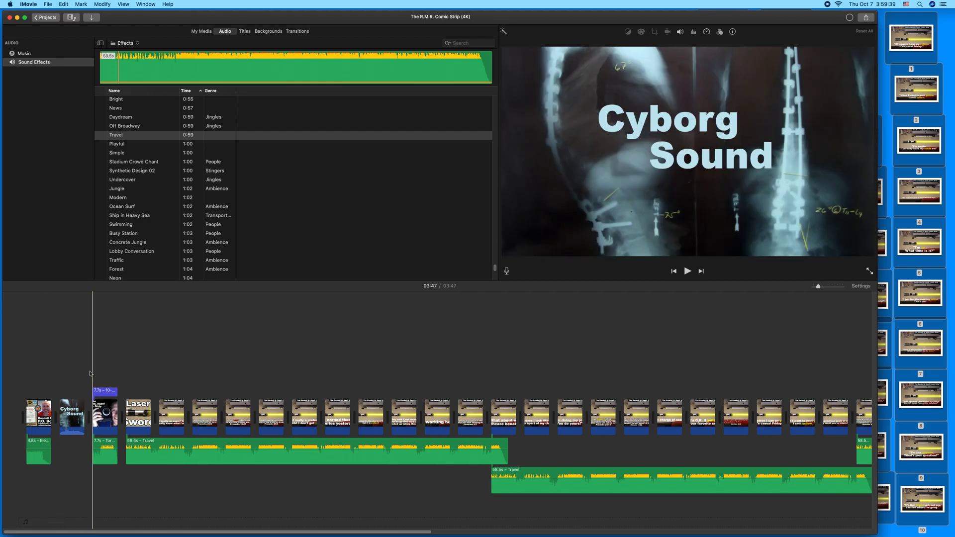
click(137, 417)
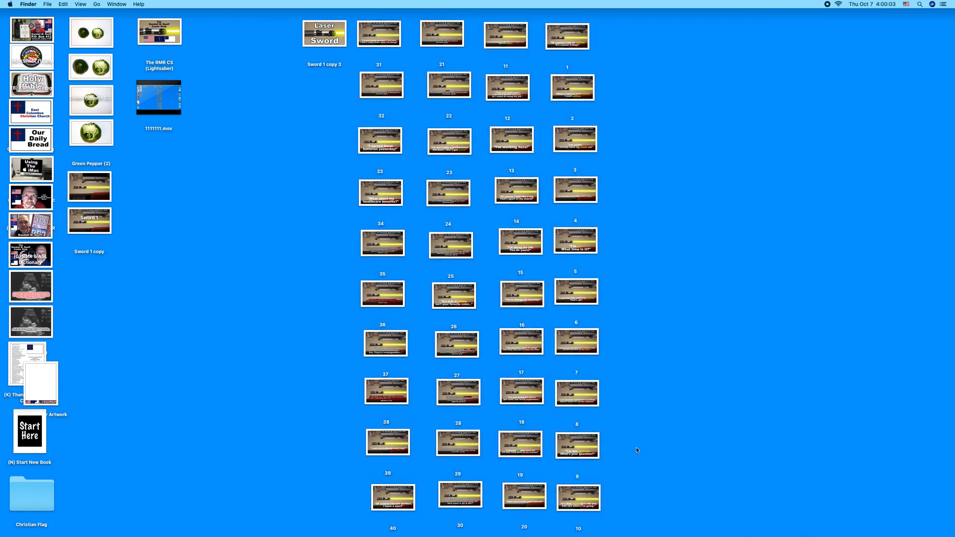
mouse_move(793, 109)
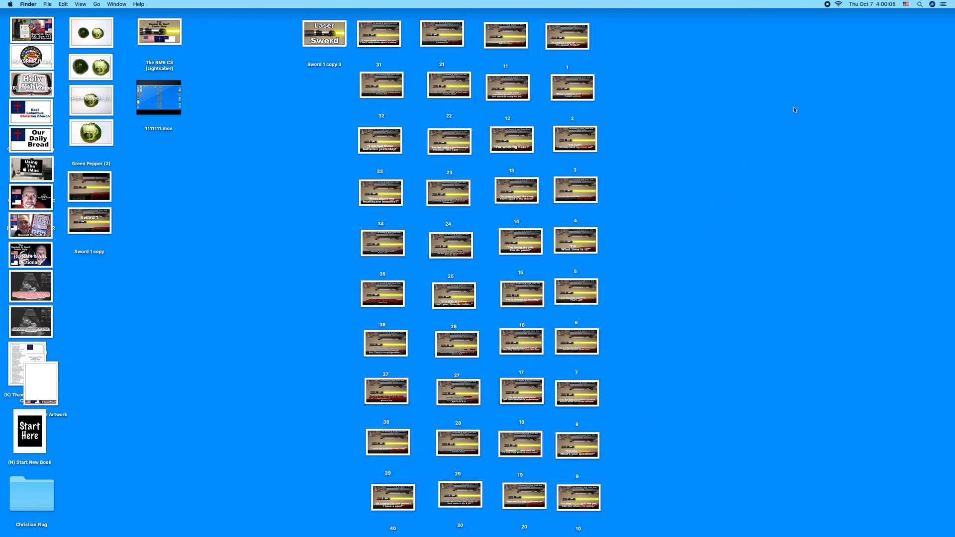